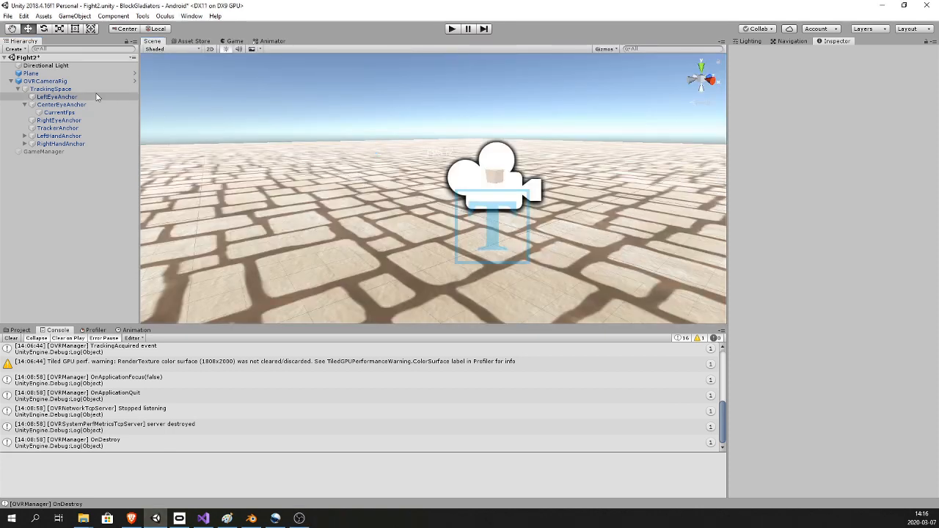
- Select CurrentFps under CenterEyeAnchor and frame its 'FPS 72' label in the Scene view
{"action": "left_click", "coordinate": [59, 111]}
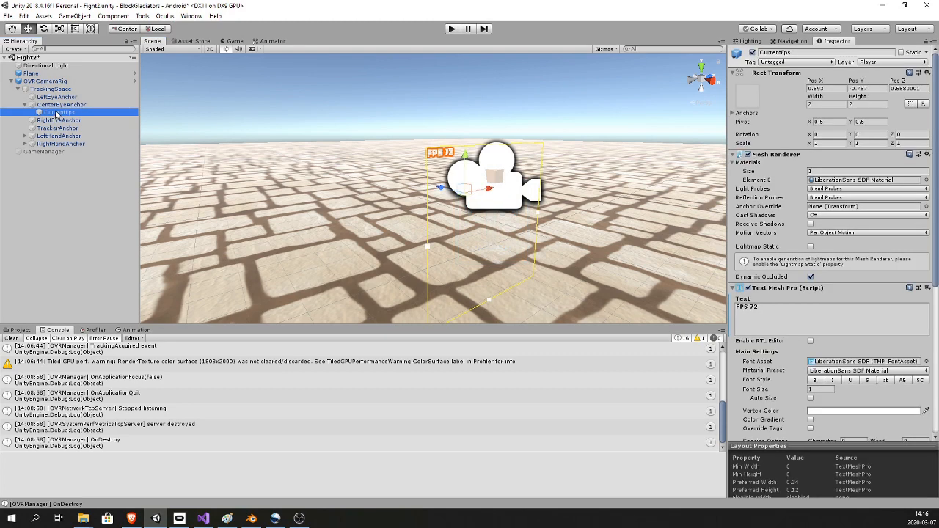
{"action": "left_click", "coordinate": [62, 105]}
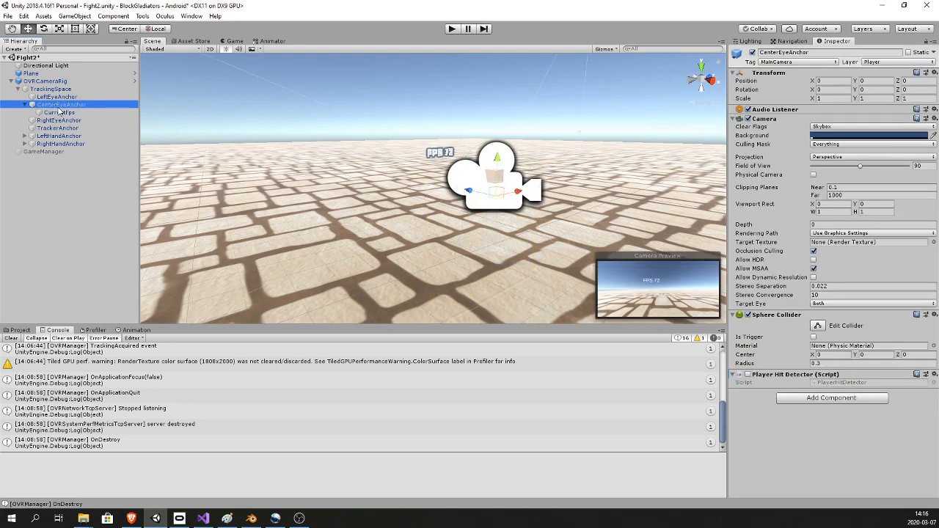
{"action": "right_click", "coordinate": [62, 104]}
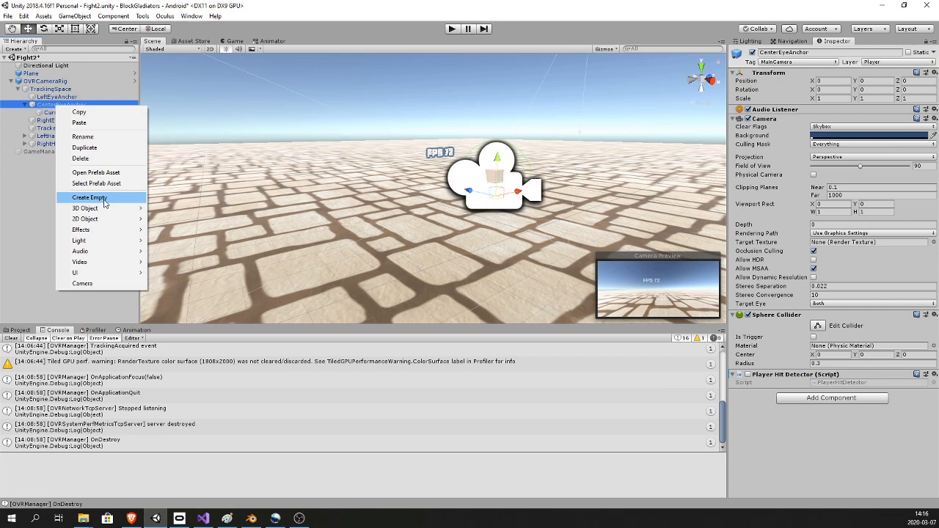
{"action": "left_click", "coordinate": [88, 197]}
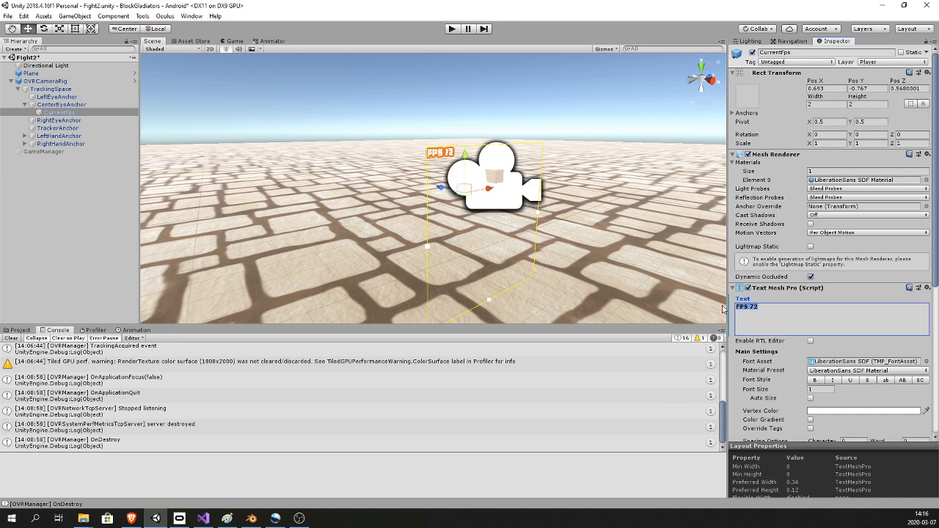
{"action": "left_click", "coordinate": [746, 307]}
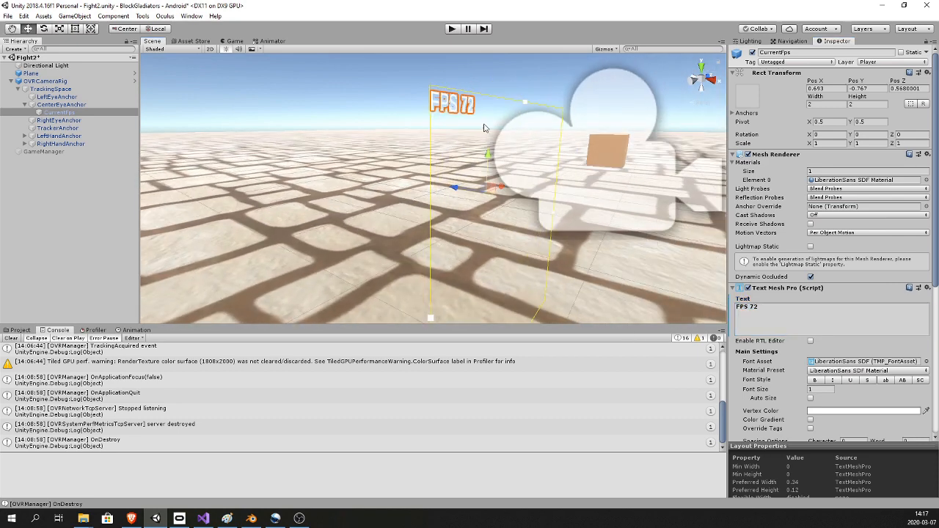
{"action": "left_click", "coordinate": [232, 41]}
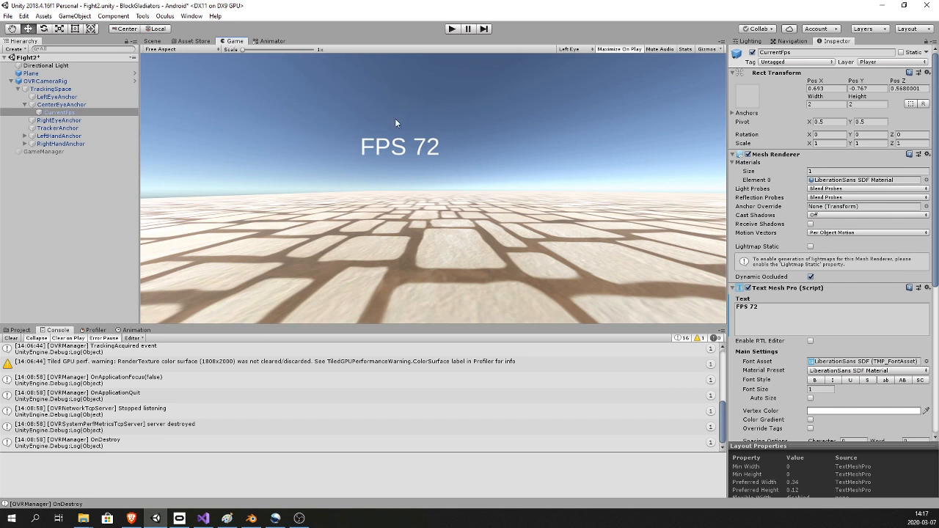
{"action": "mouse_move", "coordinate": [380, 161]}
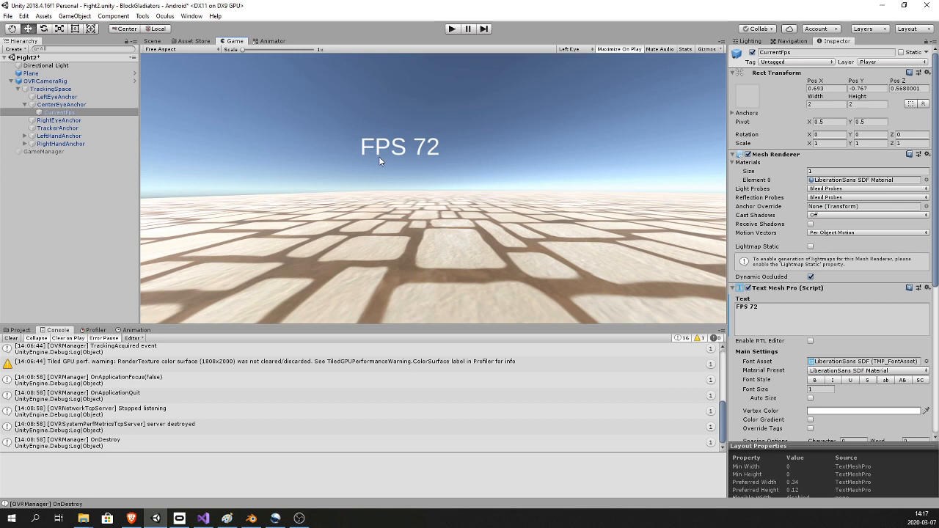
{"action": "mouse_move", "coordinate": [346, 130]}
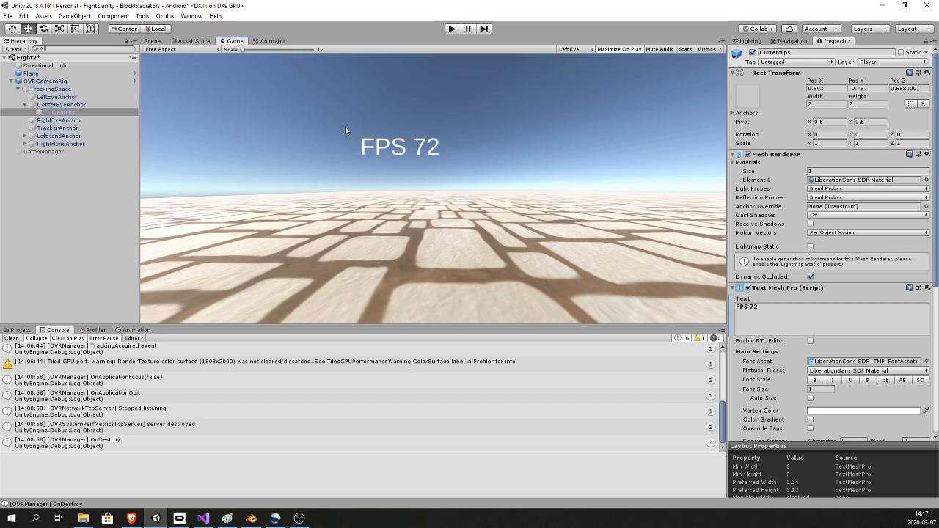
{"action": "left_click", "coordinate": [153, 42]}
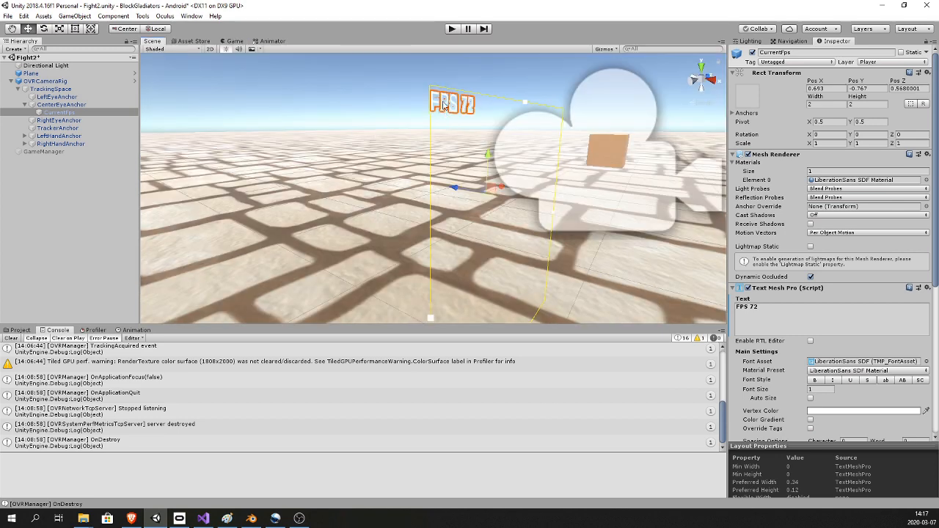
{"action": "mouse_move", "coordinate": [497, 201]}
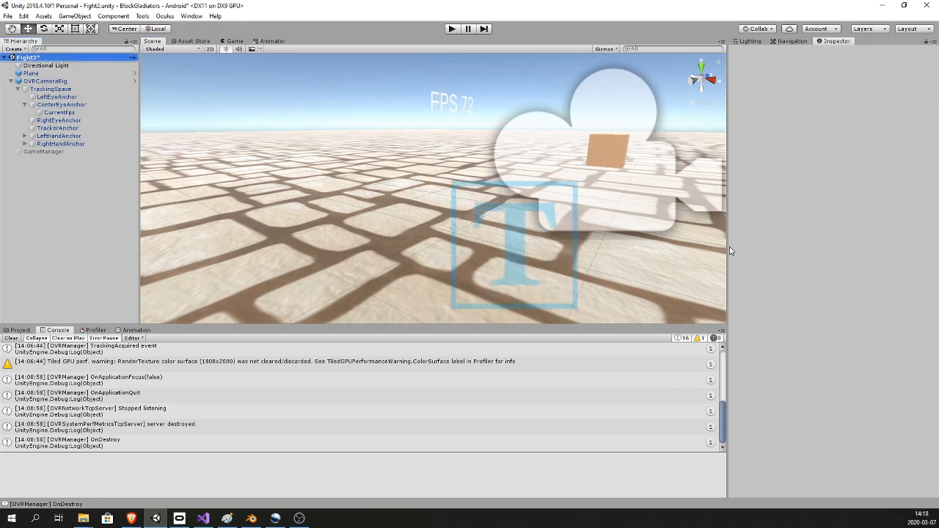
- Enlarge then restore the CurrentFps font size, then select OVRCameraRig to view its components
{"action": "left_click", "coordinate": [58, 111]}
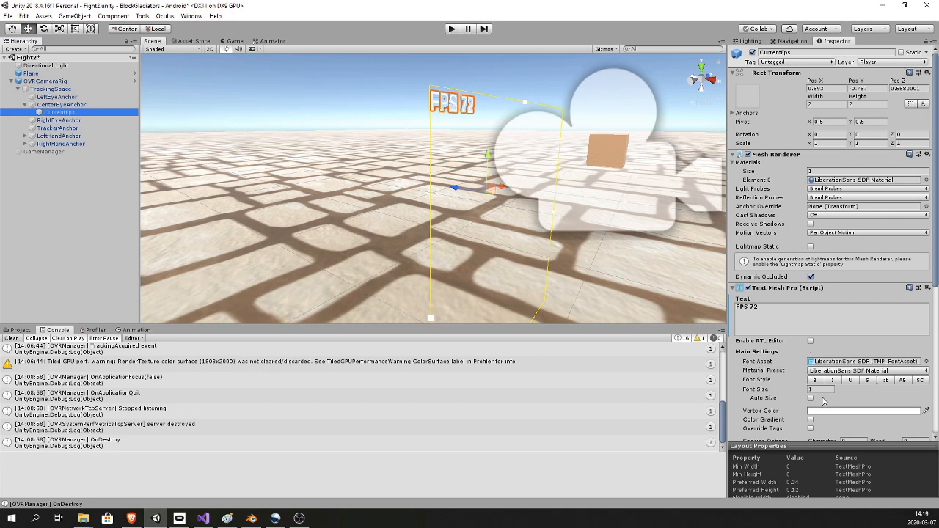
{"action": "left_click", "coordinate": [820, 389]}
{"action": "type", "text": "0"}
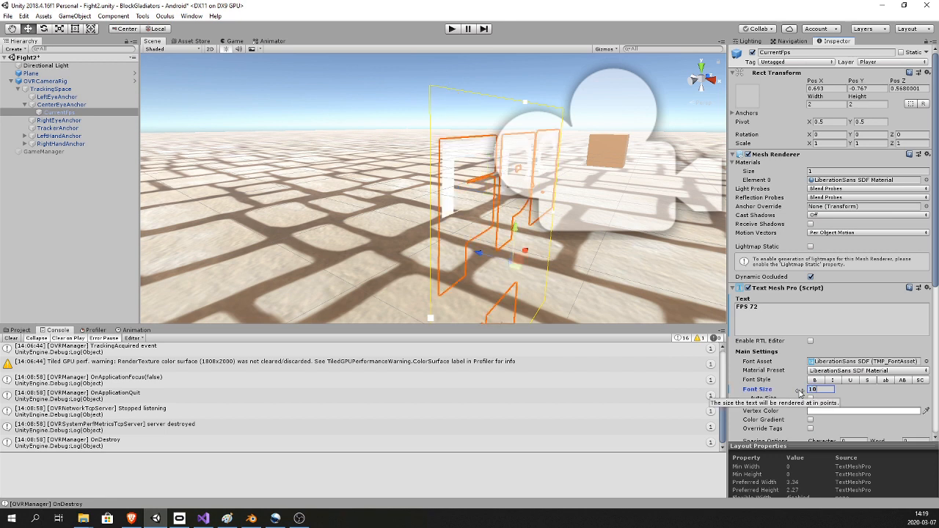
{"action": "mouse_move", "coordinate": [504, 179]}
{"action": "type", "text": "1"}
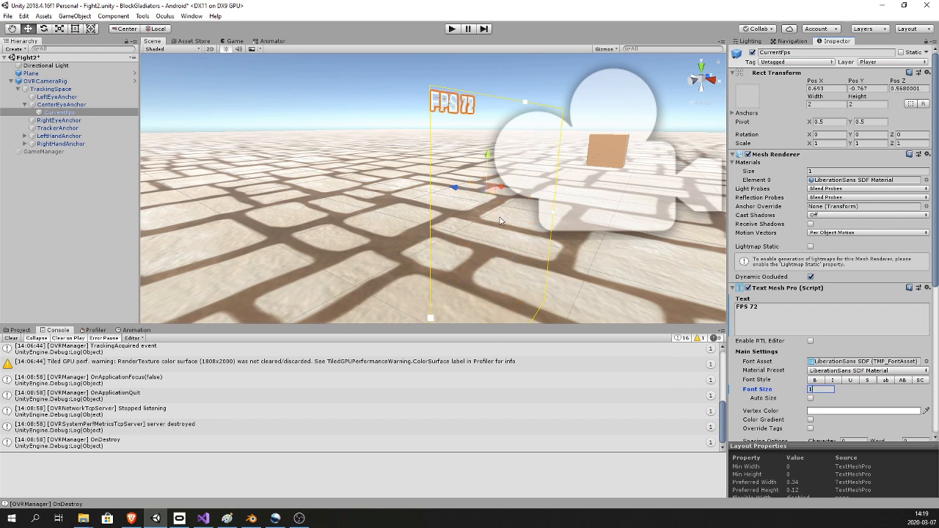
{"action": "mouse_move", "coordinate": [541, 159]}
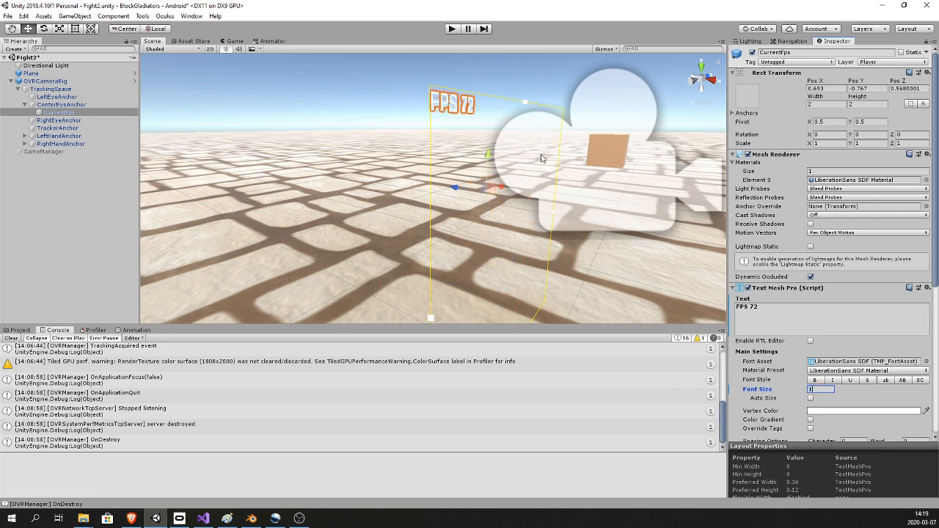
{"action": "left_click", "coordinate": [47, 81]}
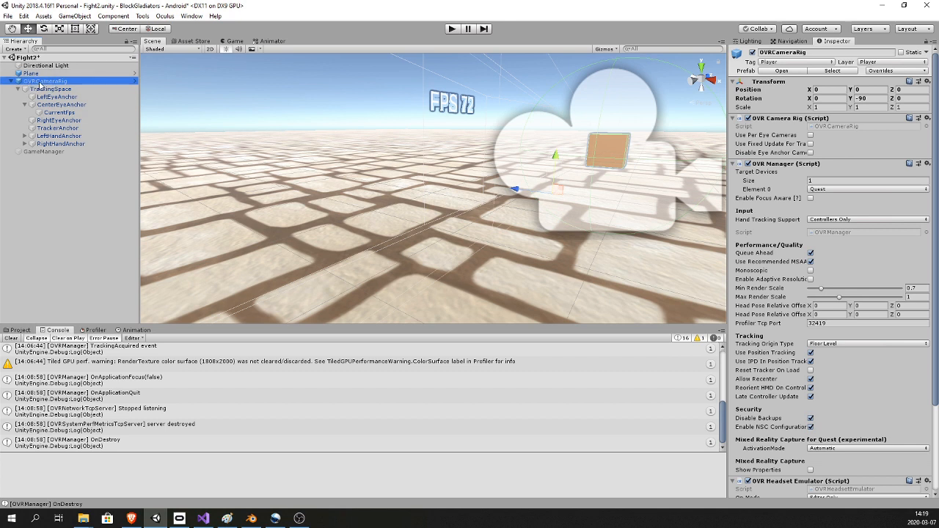
- Search 'fpsdis' in Add Component on OVRCameraRig to find the FPS Display script
{"action": "scroll", "scroll_direction": "down", "scroll_amount": 3}
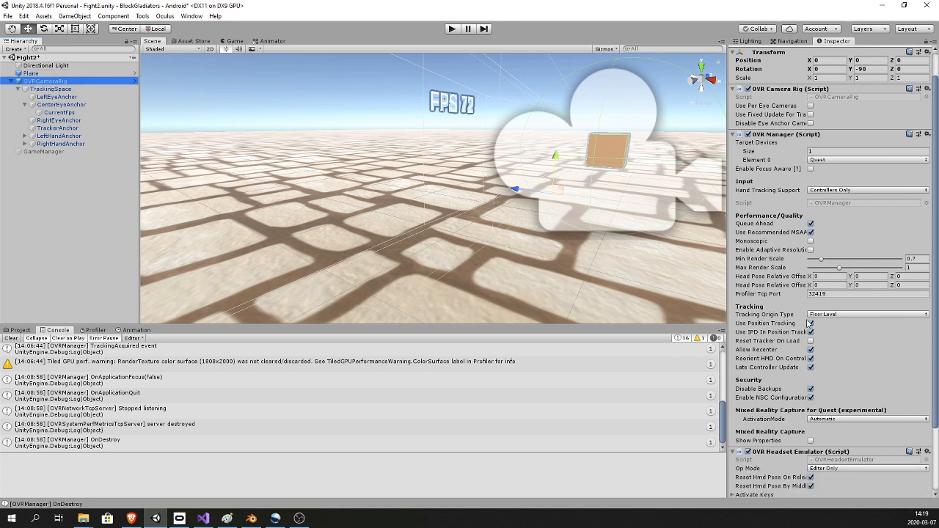
{"action": "scroll", "scroll_direction": "down", "scroll_amount": 3}
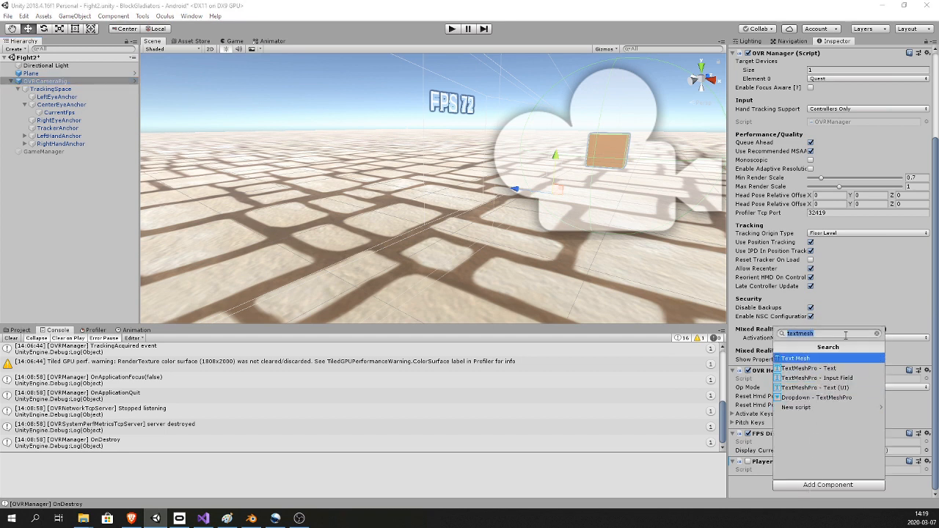
{"action": "type", "text": "fpsdis"}
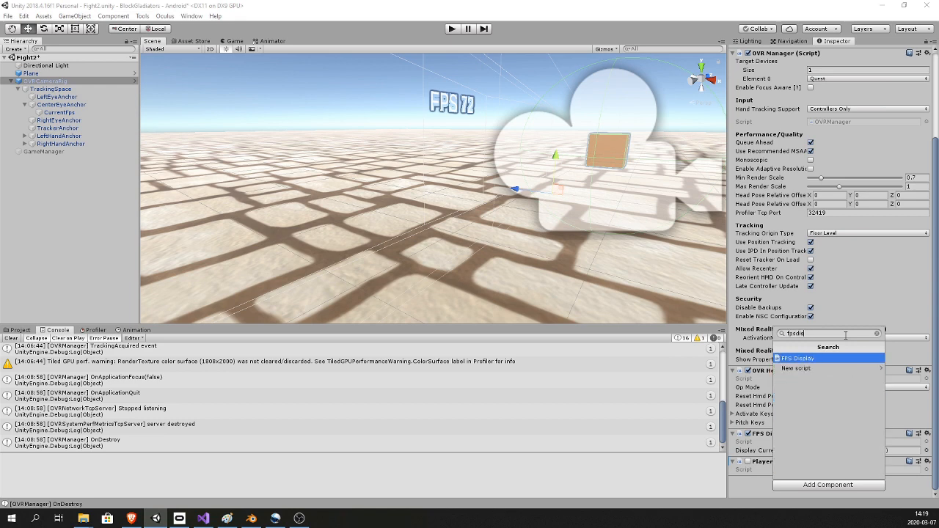
{"action": "mouse_move", "coordinate": [804, 368]}
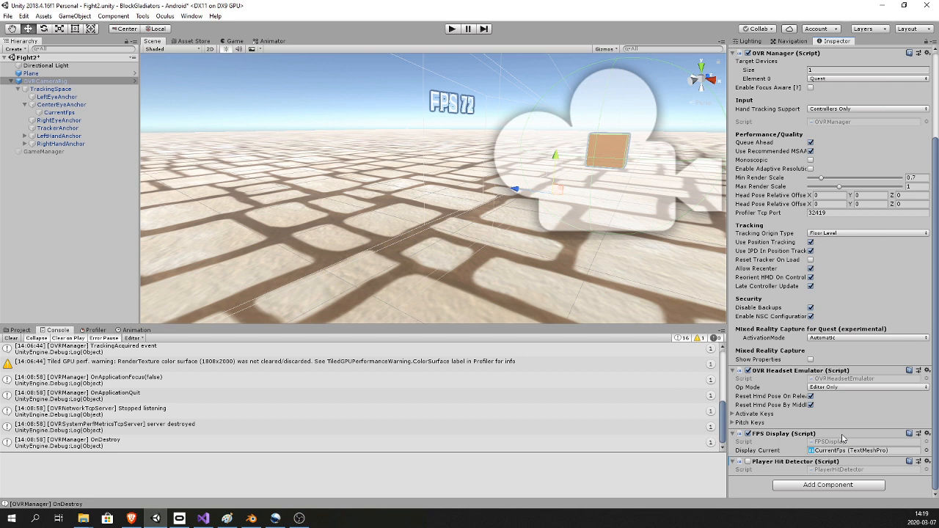
{"action": "mouse_move", "coordinate": [833, 447]}
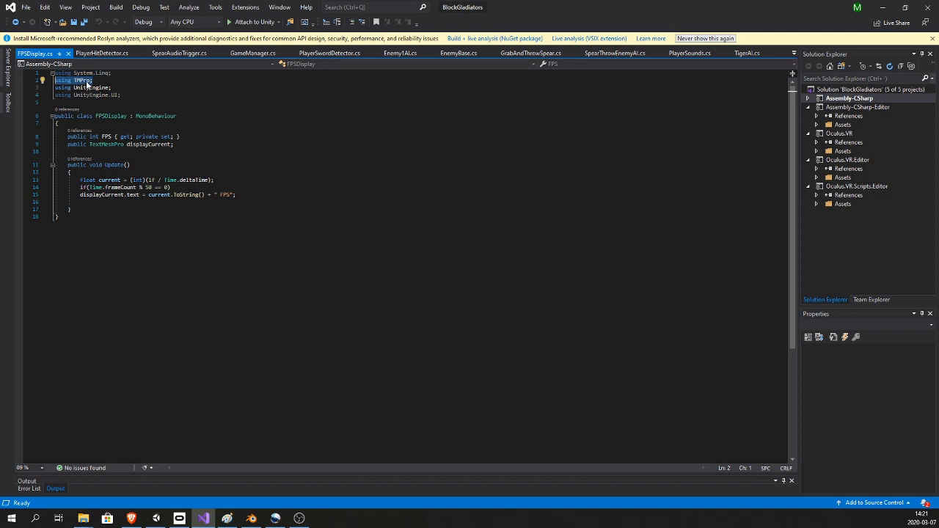
{"action": "mouse_move", "coordinate": [77, 79]}
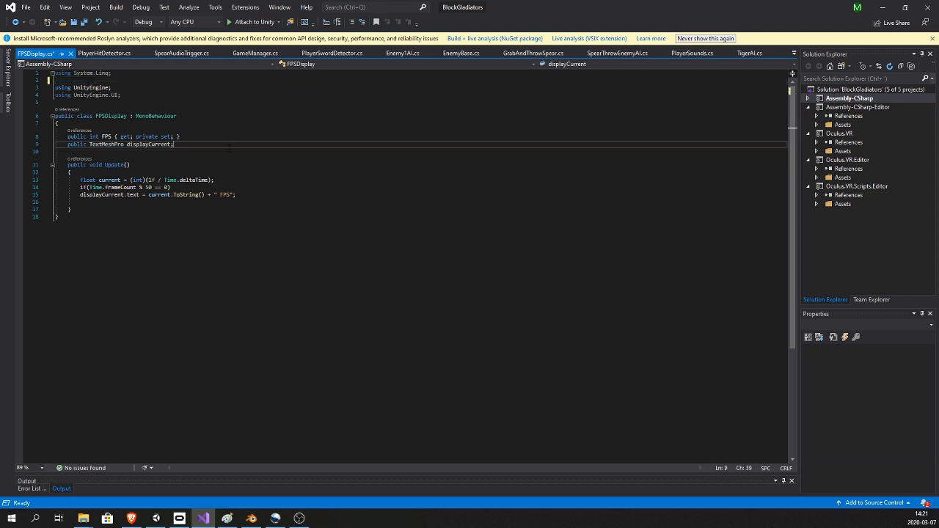
- Add 'using TMPro;' to FPSDisplay.cs and save the script
{"action": "key", "text": "ctrl+s"}
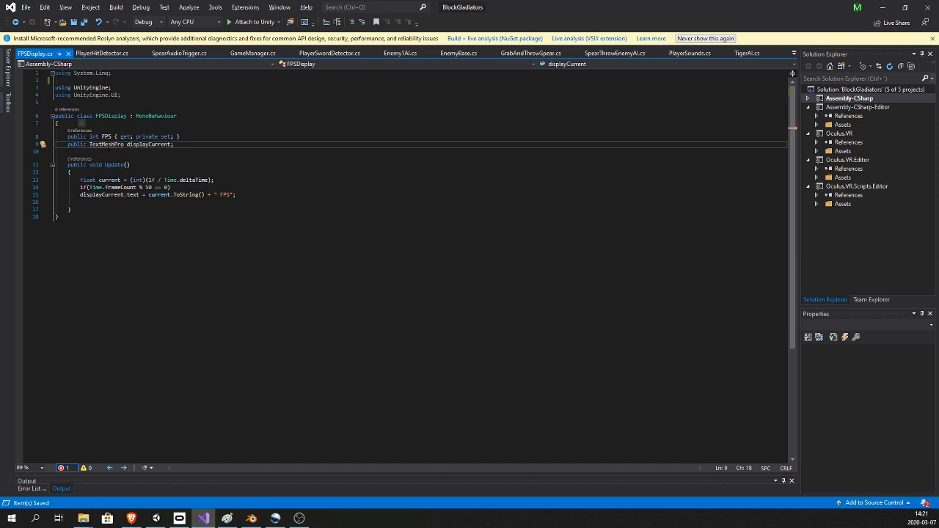
{"action": "type", "text": "using TMPro;"}
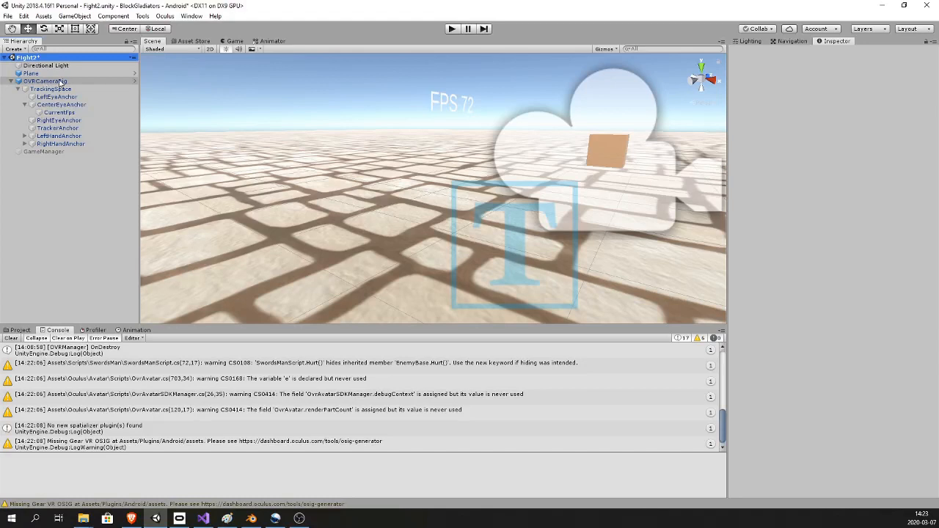
- Select OVRCameraRig to confirm FPS Display still links to CurrentFps after recompiling
{"action": "left_click", "coordinate": [47, 81]}
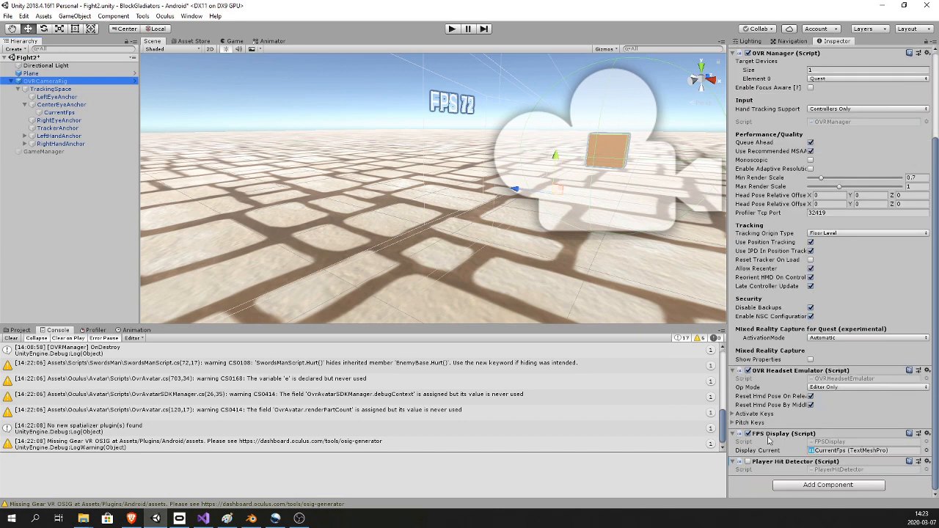
{"action": "mouse_move", "coordinate": [308, 223]}
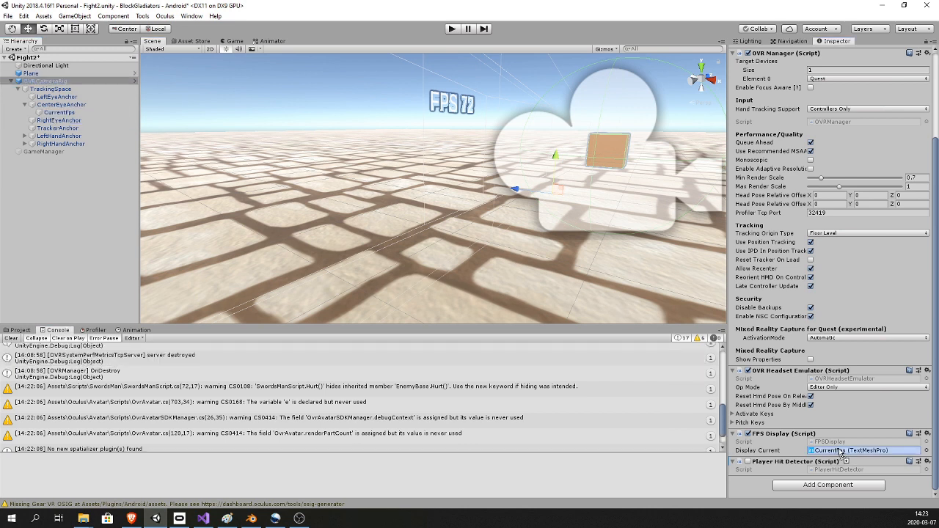
{"action": "mouse_move", "coordinate": [839, 452]}
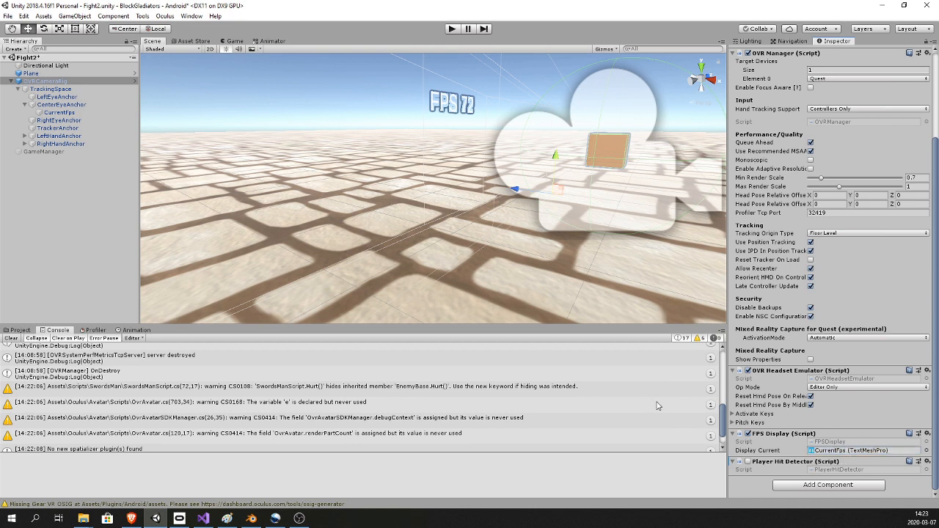
{"action": "mouse_move", "coordinate": [557, 370]}
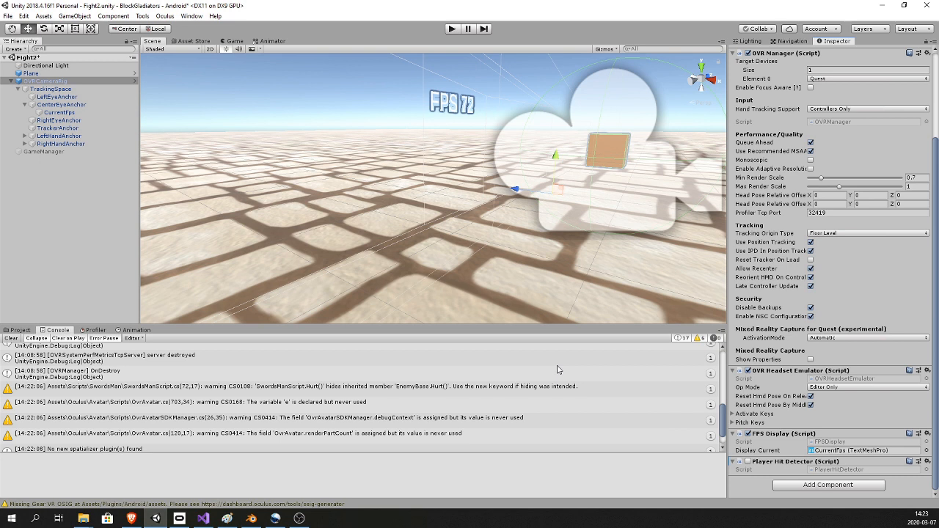